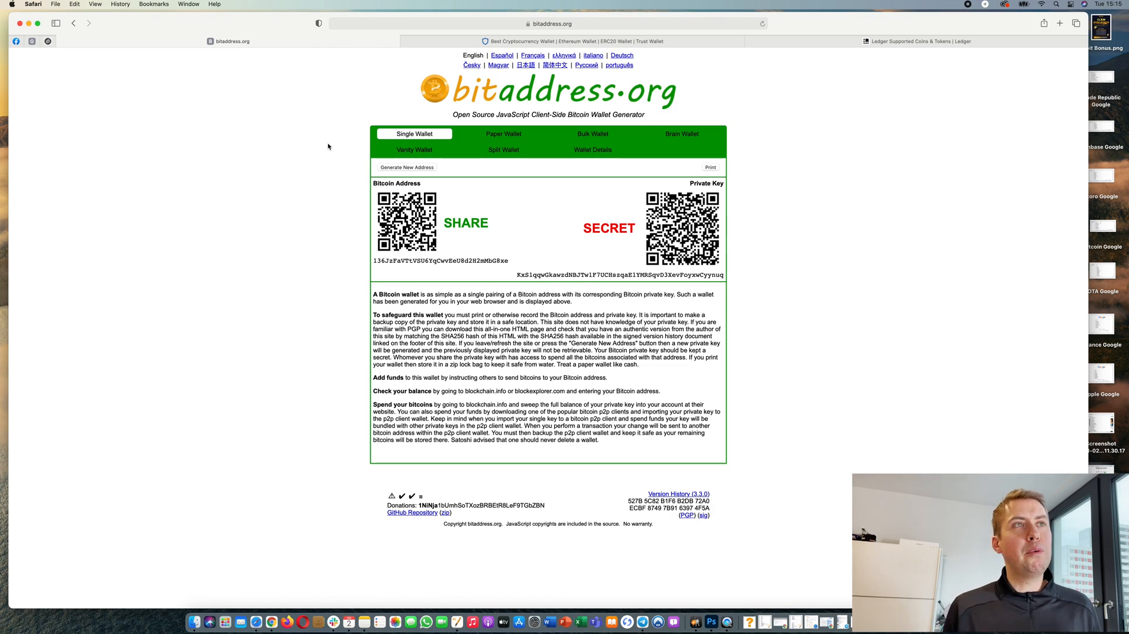
mouse_move(283, 68)
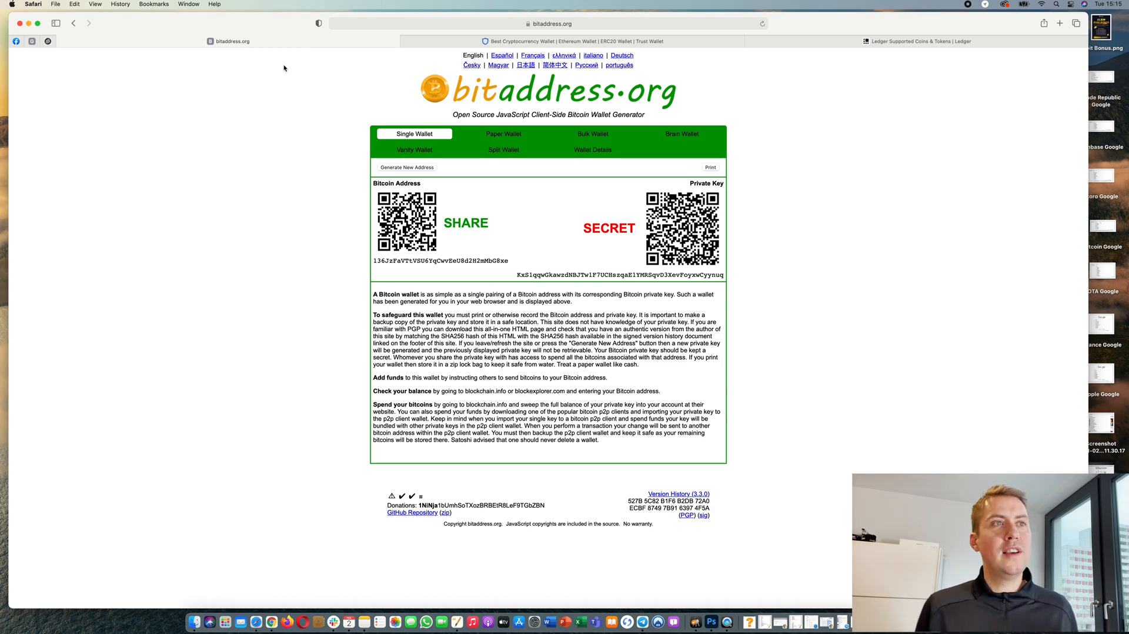
mouse_move(323, 148)
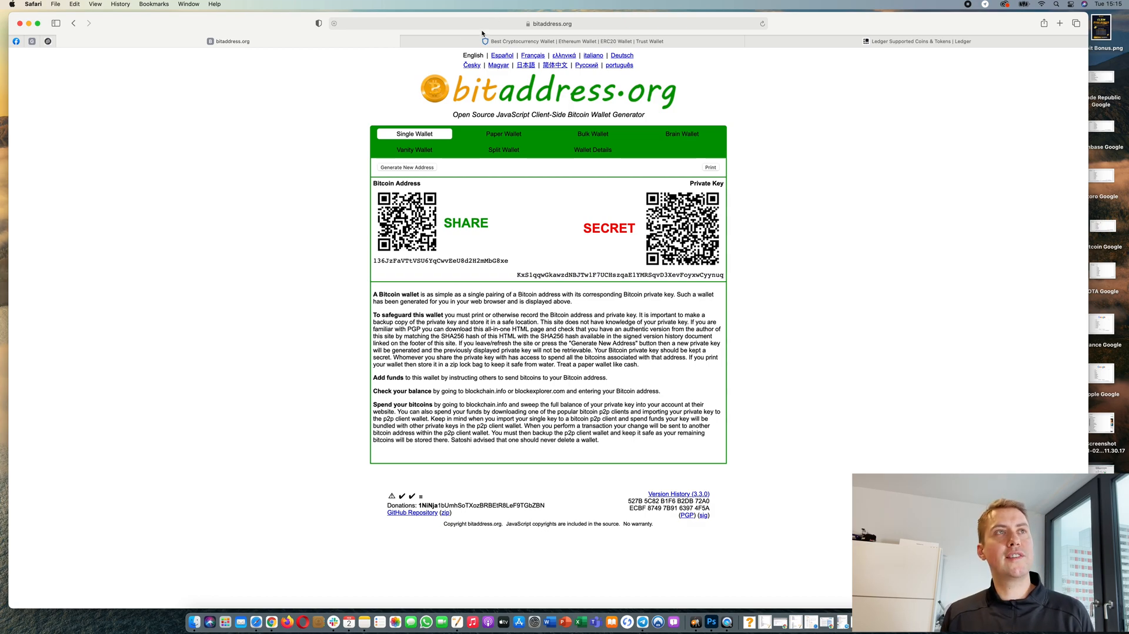
mouse_move(453, 142)
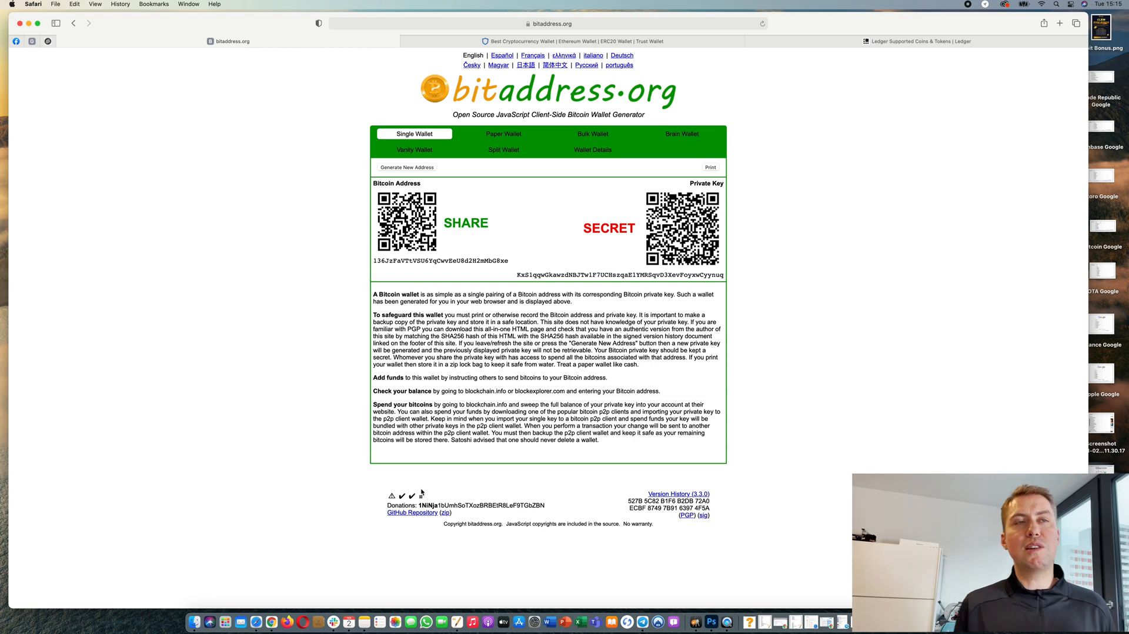
mouse_move(615, 185)
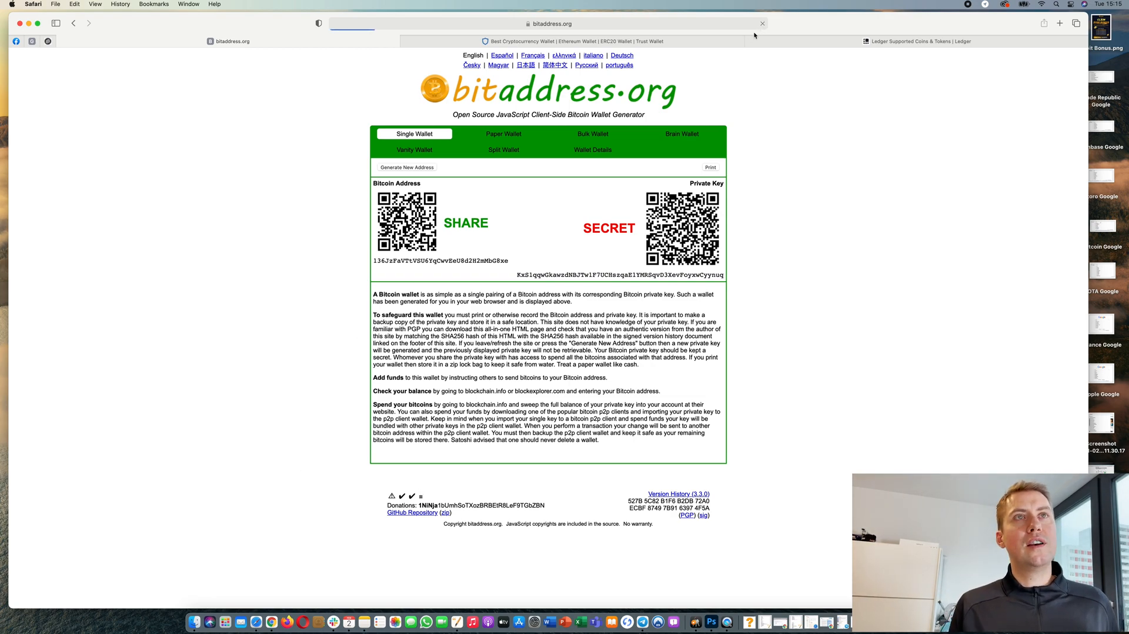
- Reload bitaddress.org to begin collecting randomness for a new Bitcoin address
left_click(406, 167)
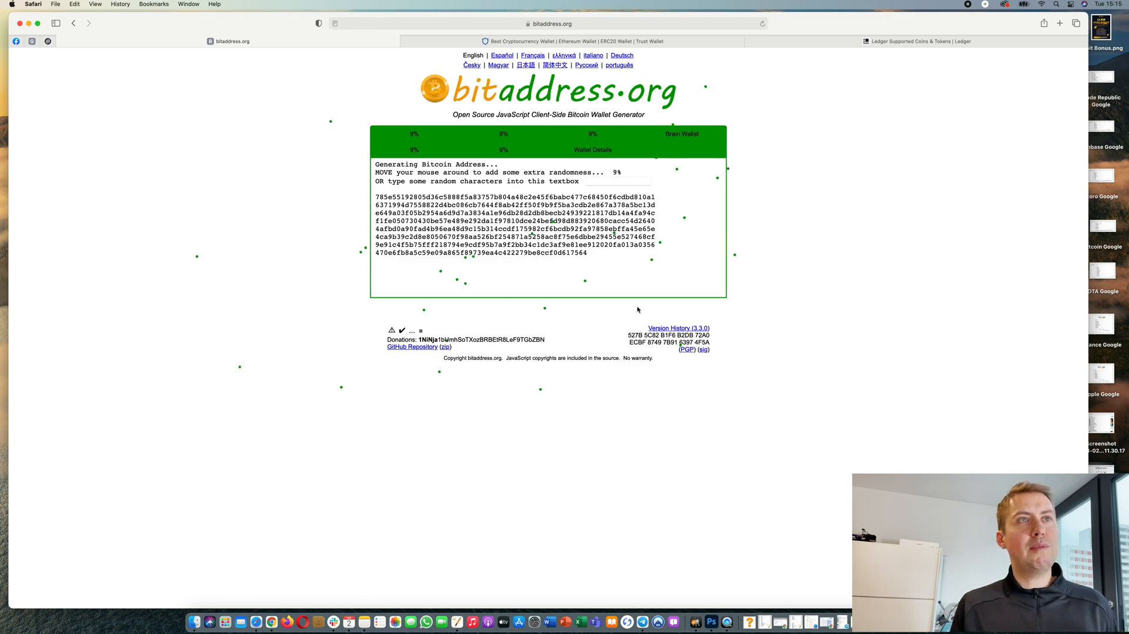
mouse_move(719, 332)
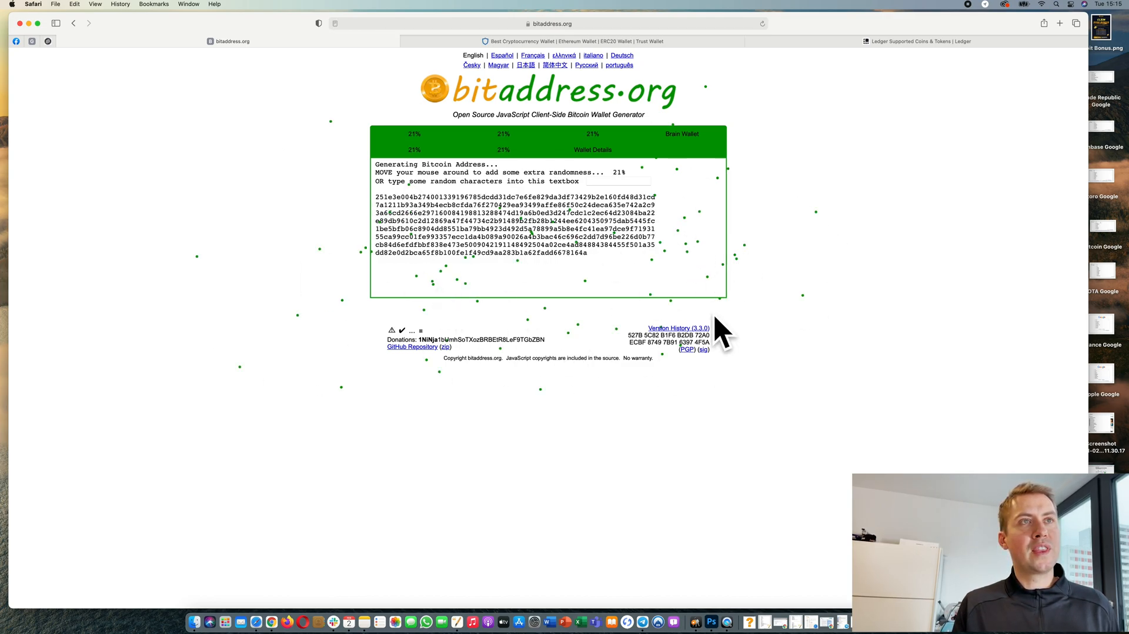
mouse_move(594, 359)
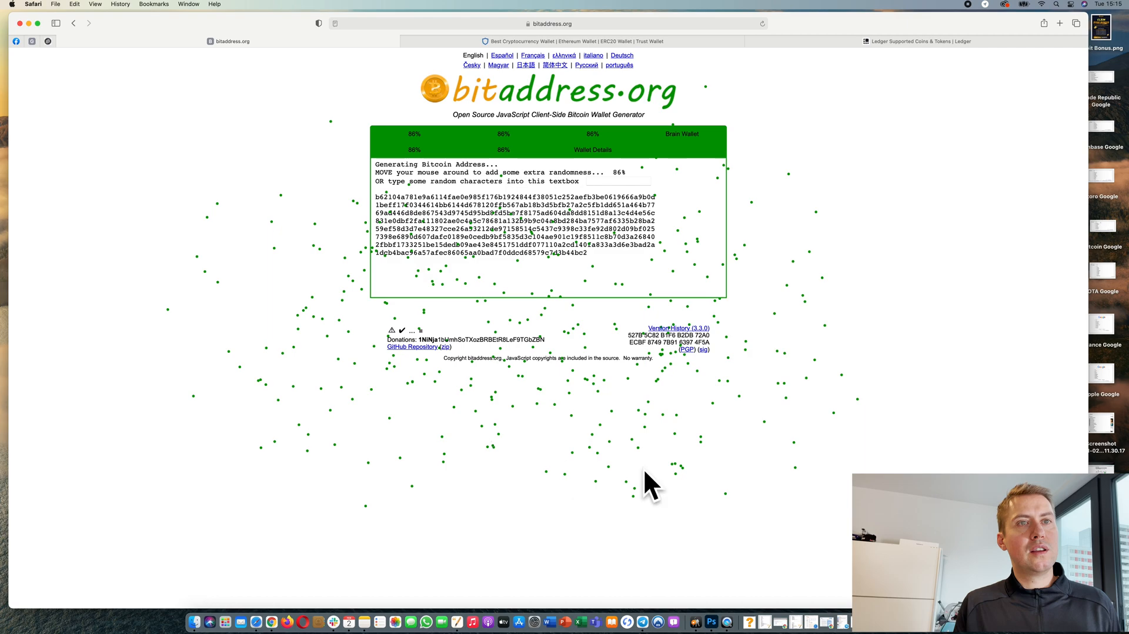
mouse_move(893, 367)
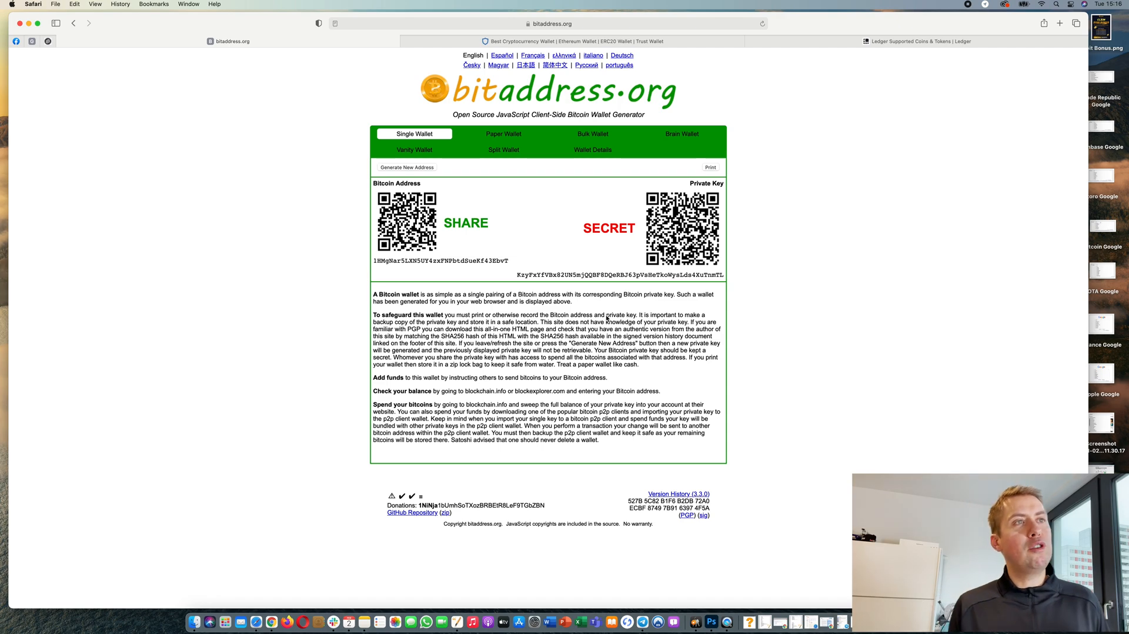
mouse_move(539, 273)
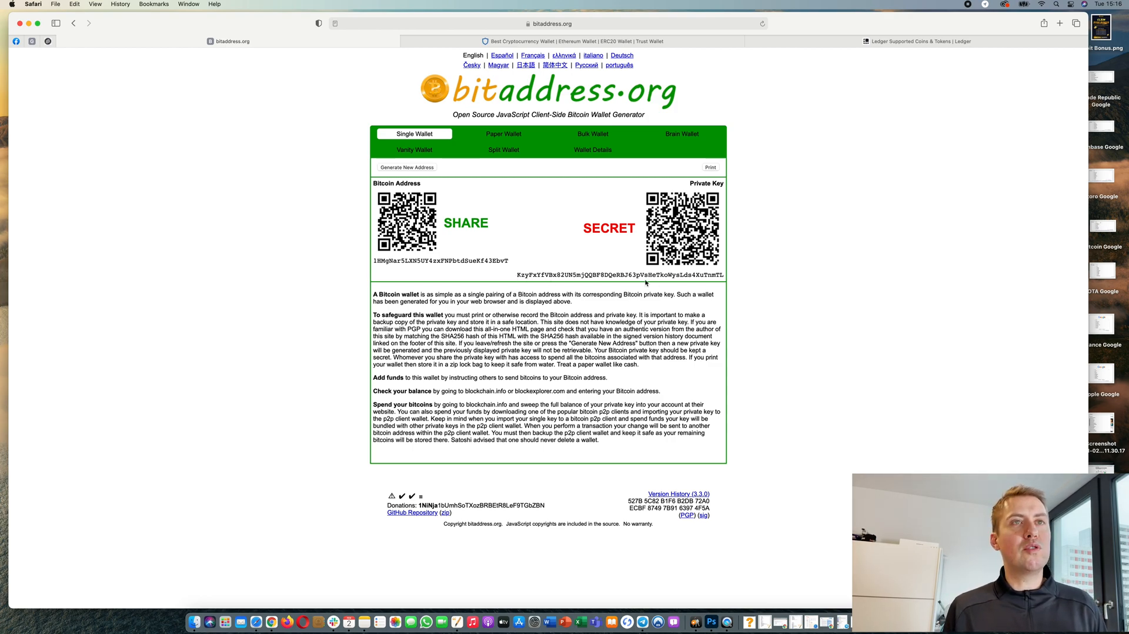
mouse_move(705, 281)
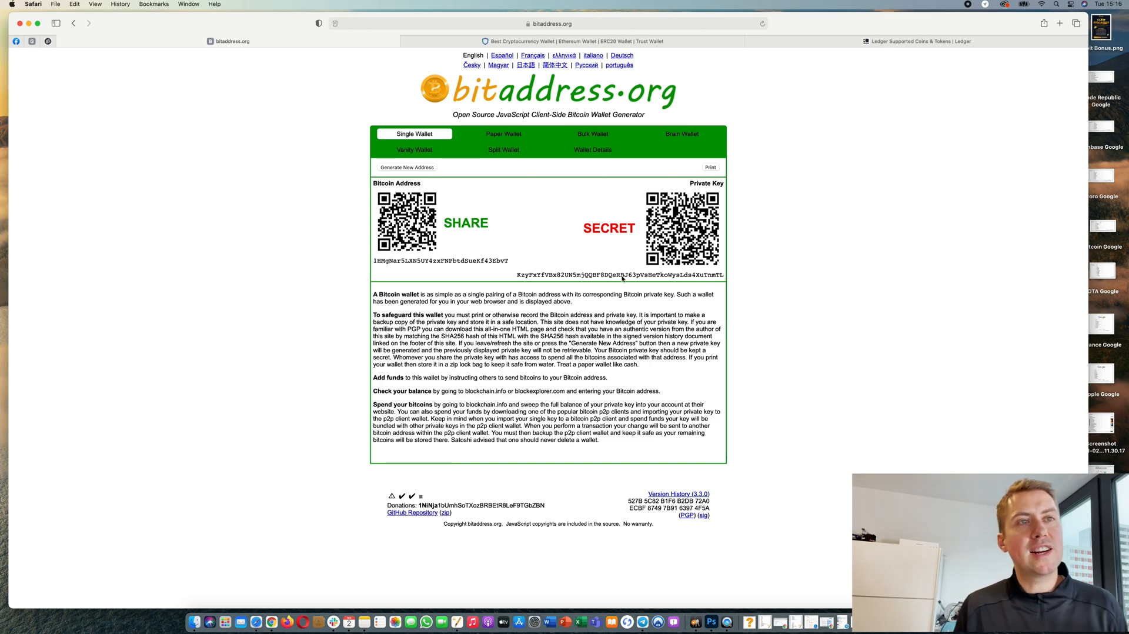
mouse_move(621, 280)
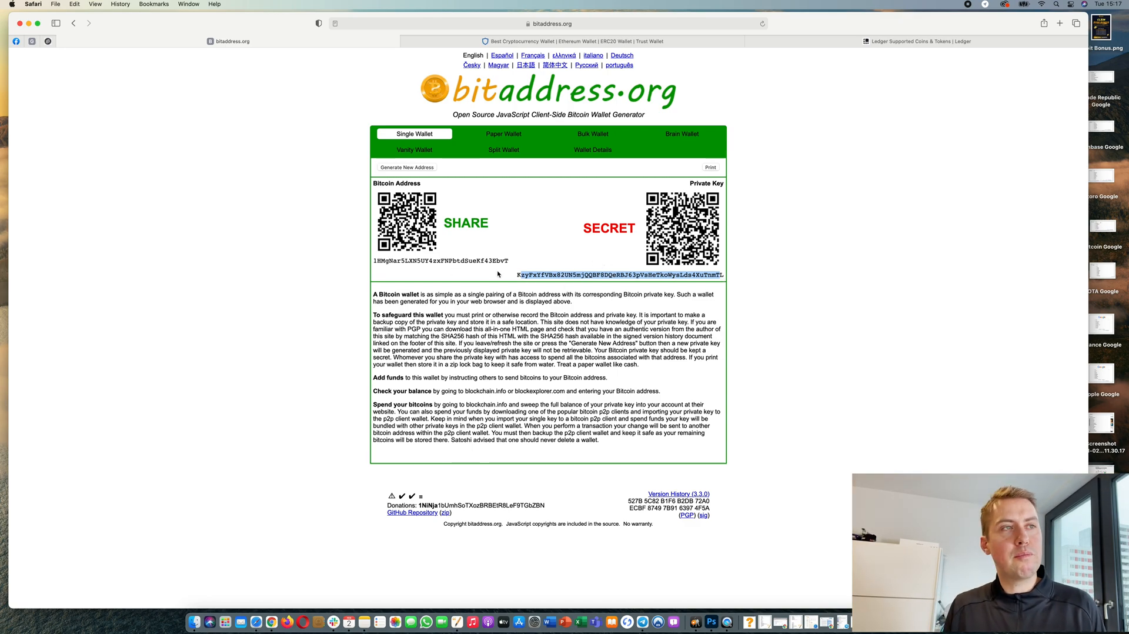
double_click(439, 261)
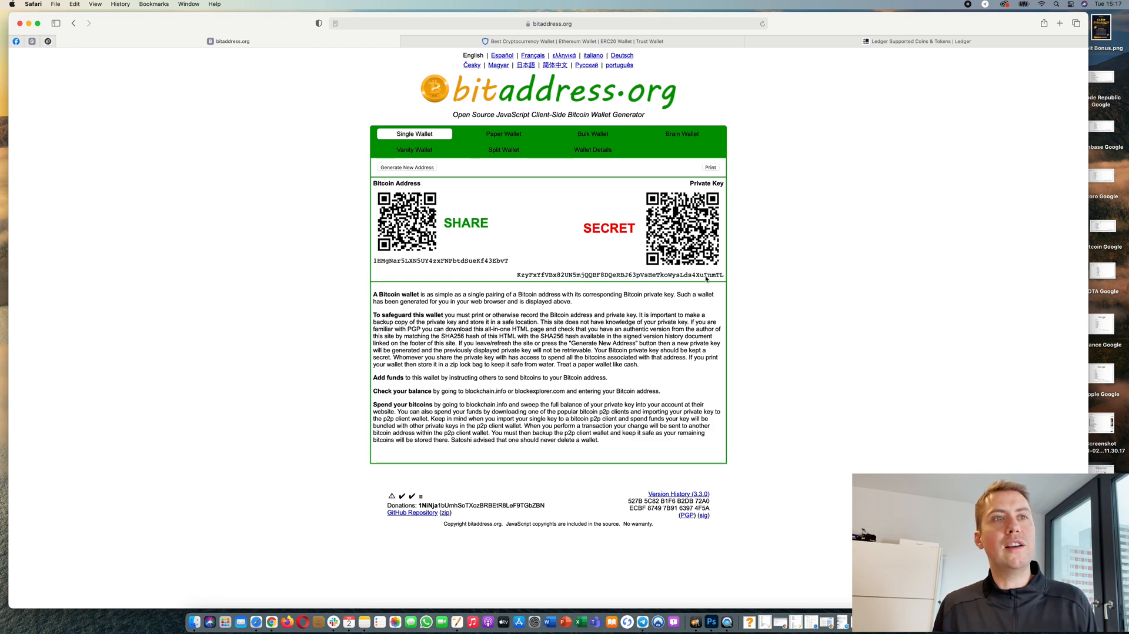
double_click(620, 275)
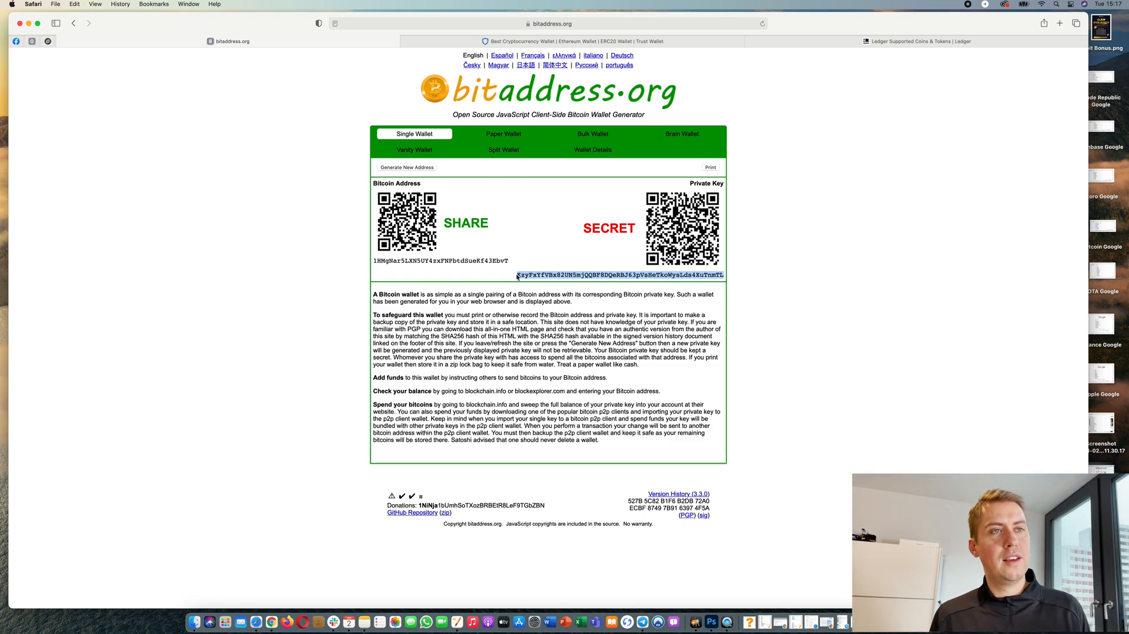
mouse_move(575, 268)
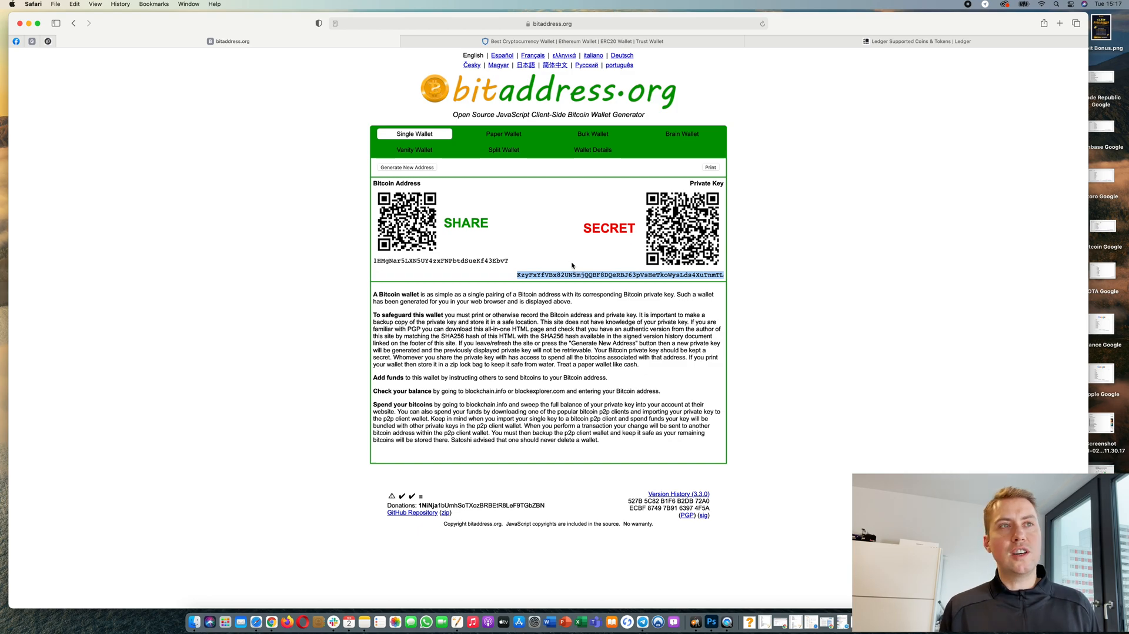
left_click(569, 41)
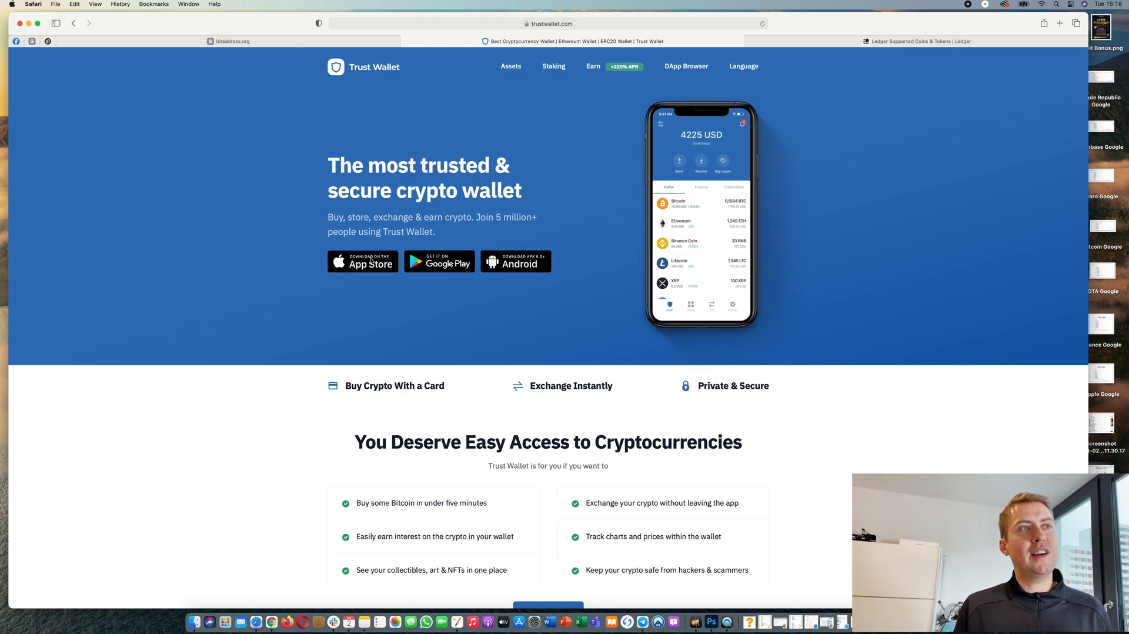
mouse_move(407, 268)
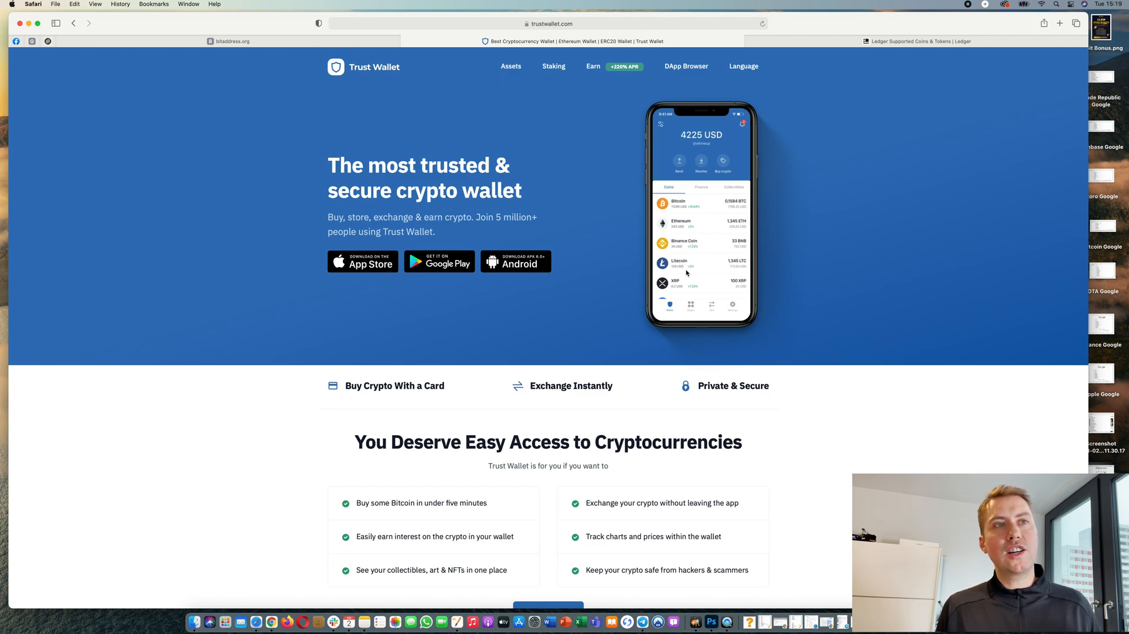
mouse_move(693, 265)
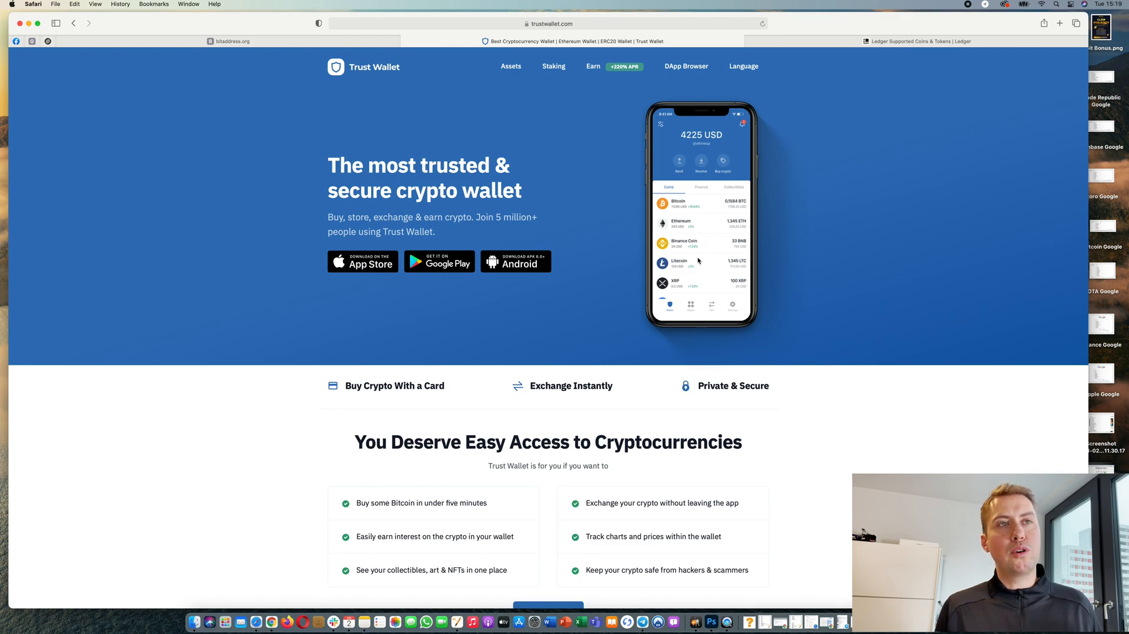
scroll("down", 3)
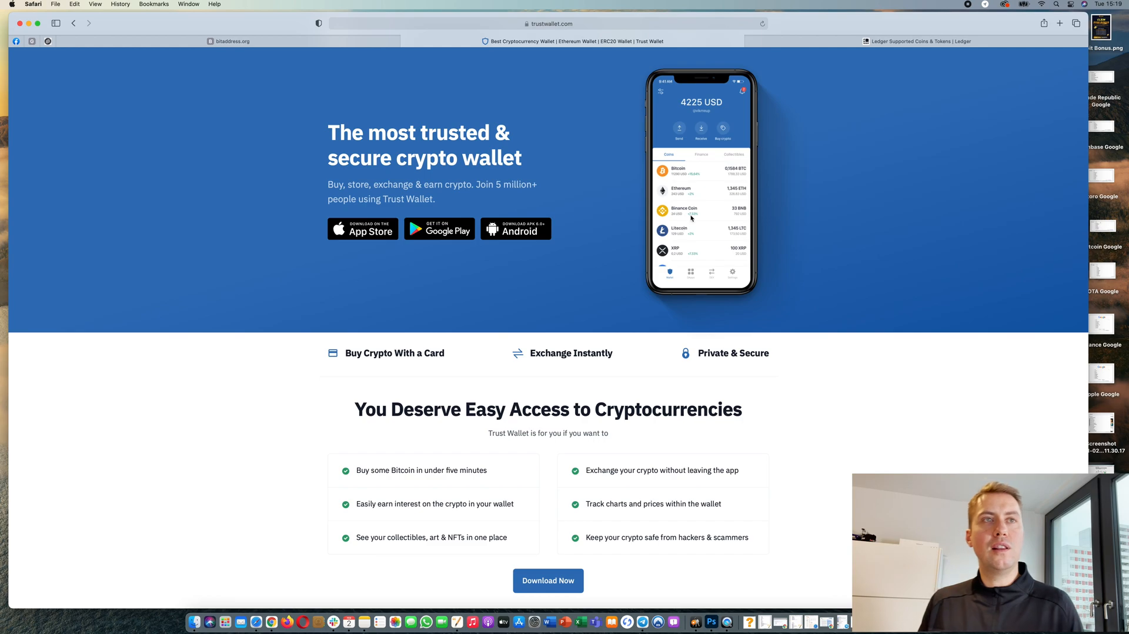
scroll("down", 3)
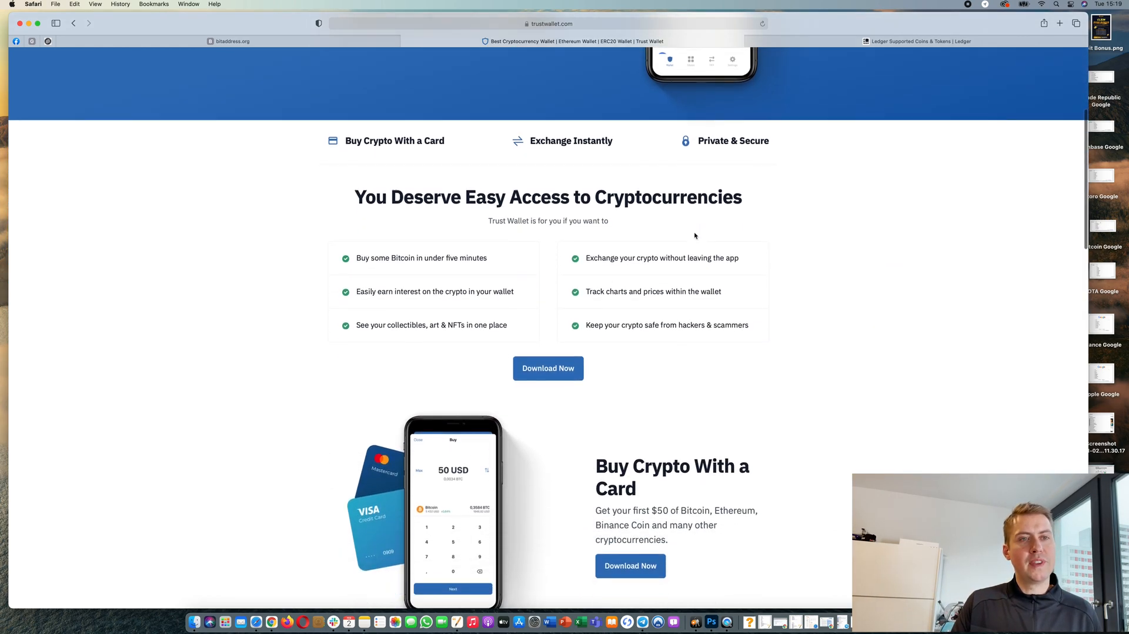
scroll("down", 3)
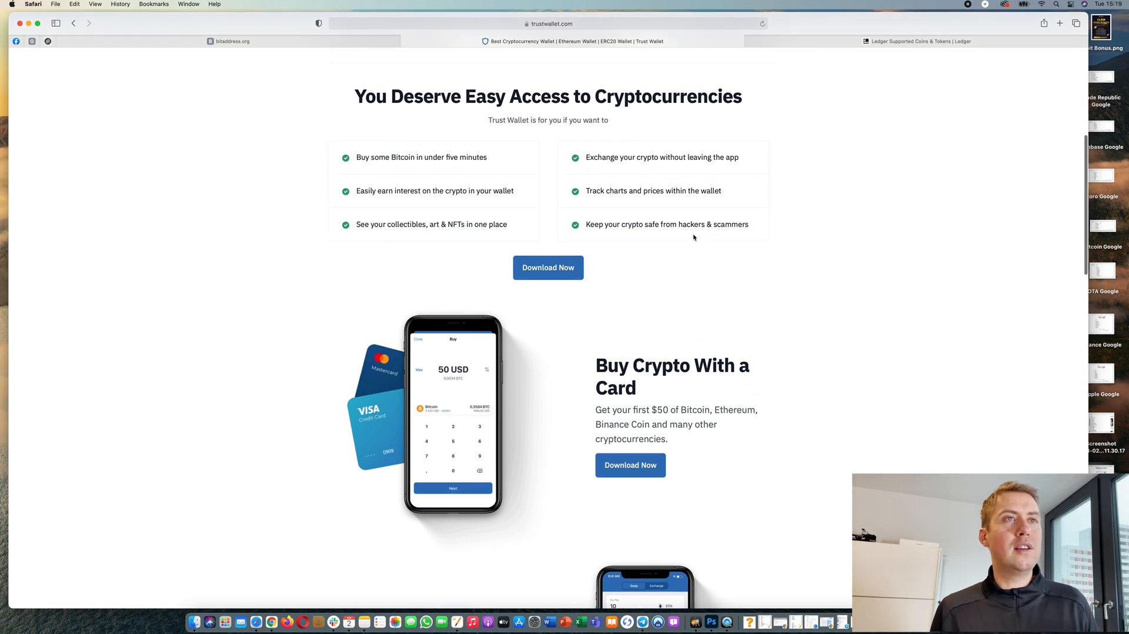
scroll("up", 3)
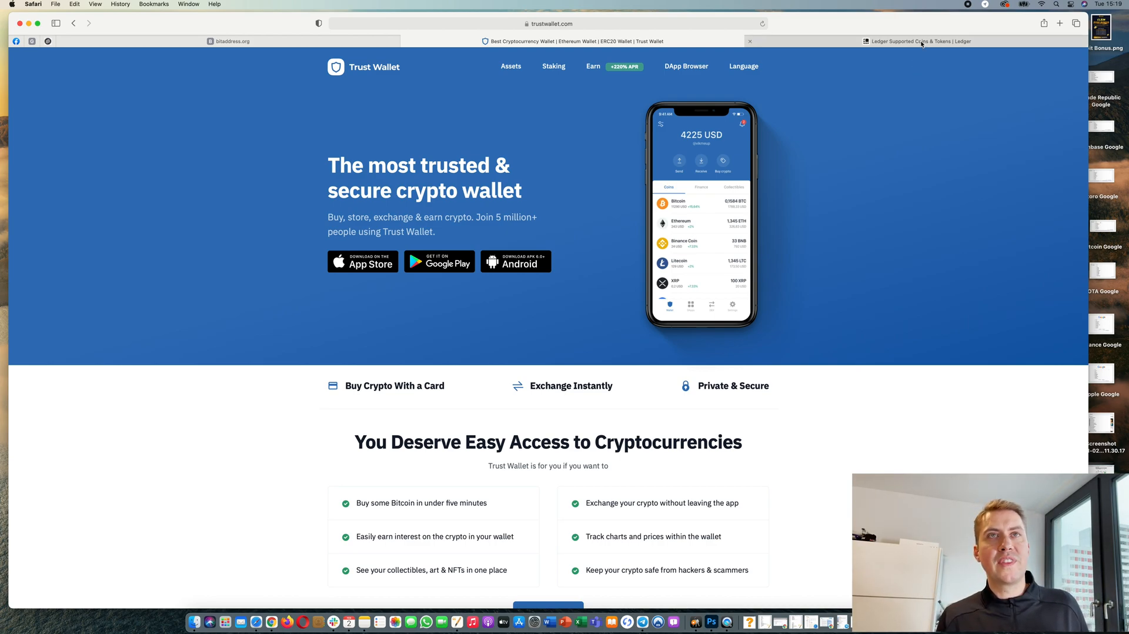
- Switch to the Ledger tab and return to its homepage showing the Nano X and Nano S
left_click(911, 41)
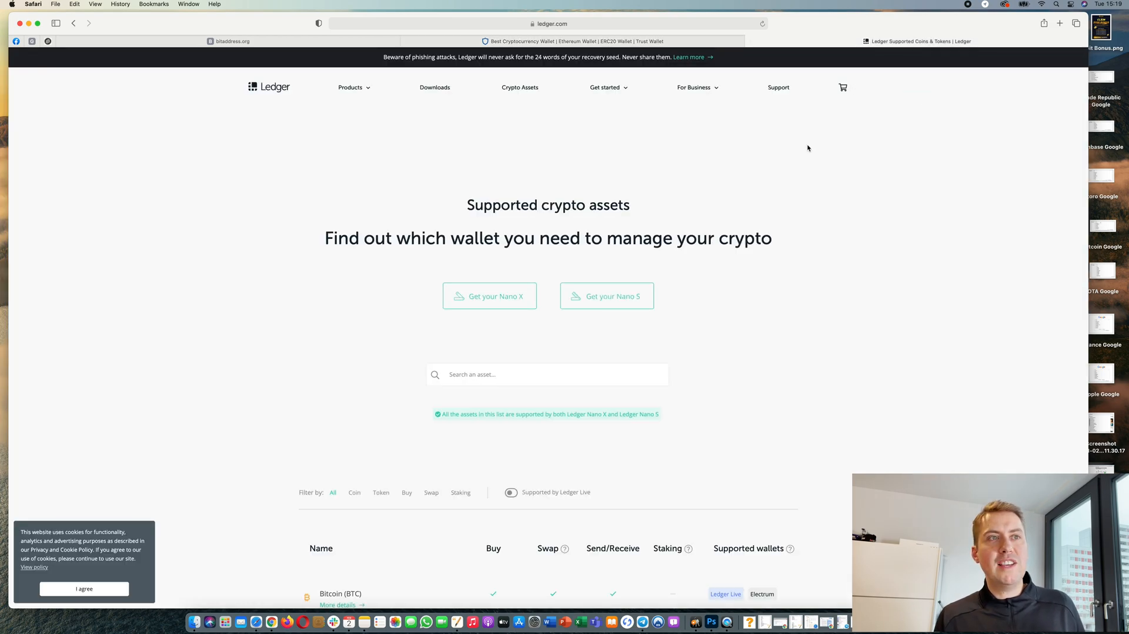
left_click(268, 87)
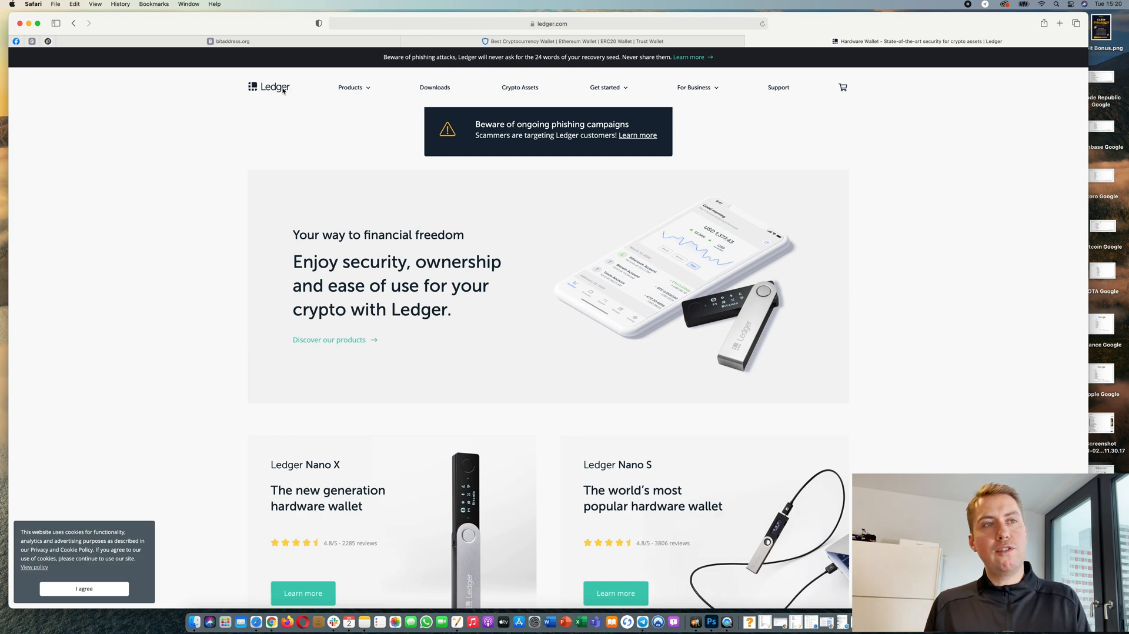
left_click(350, 87)
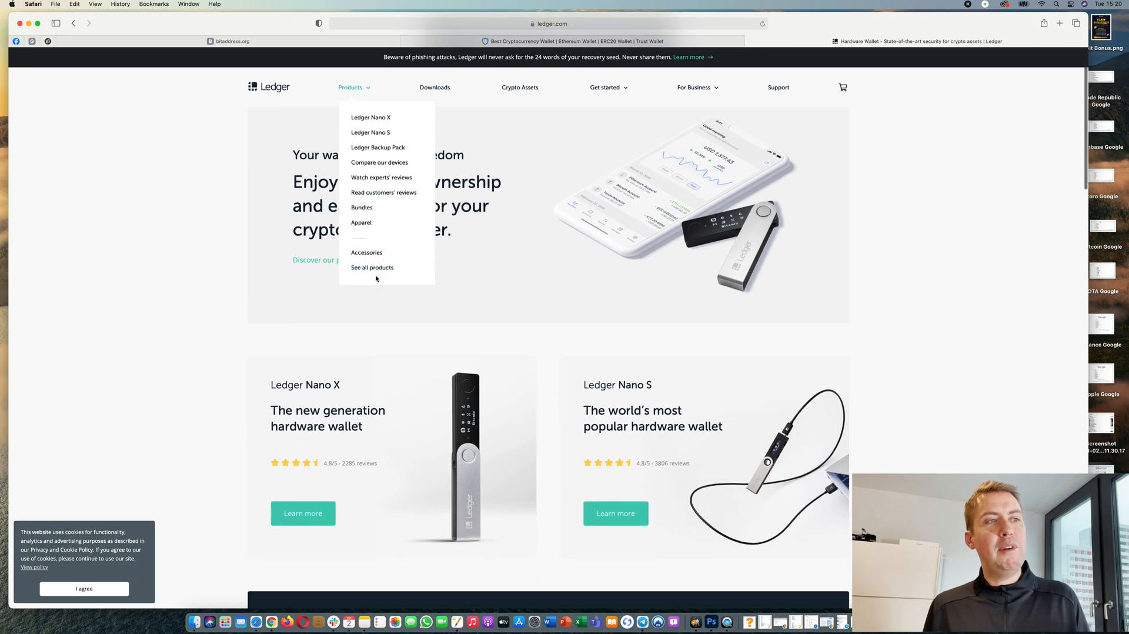
scroll("down", 3)
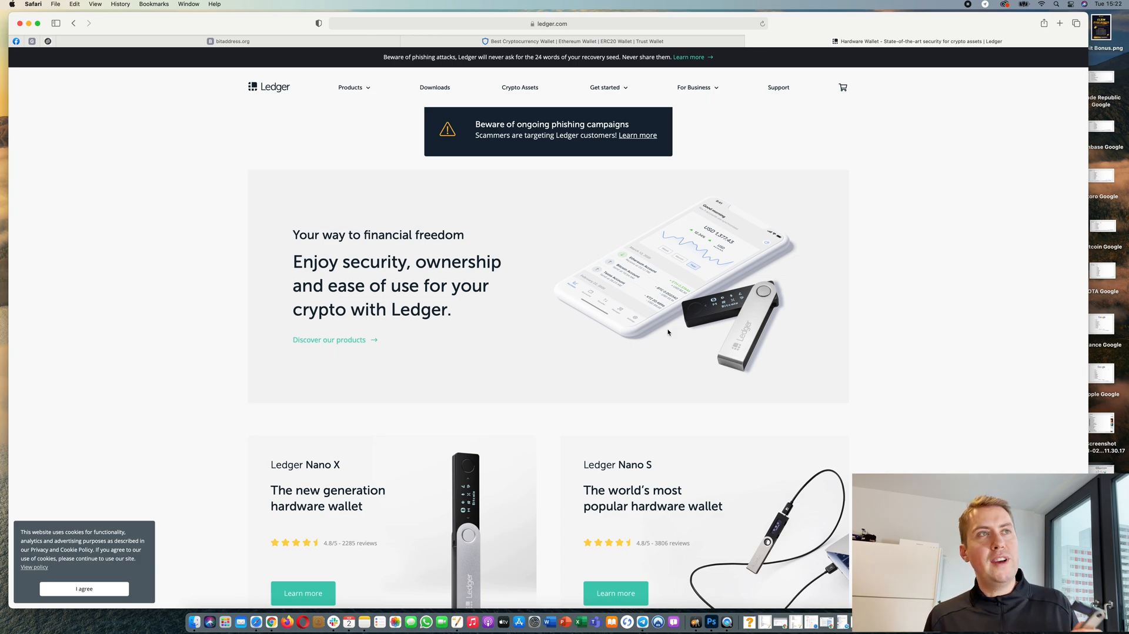
mouse_move(537, 246)
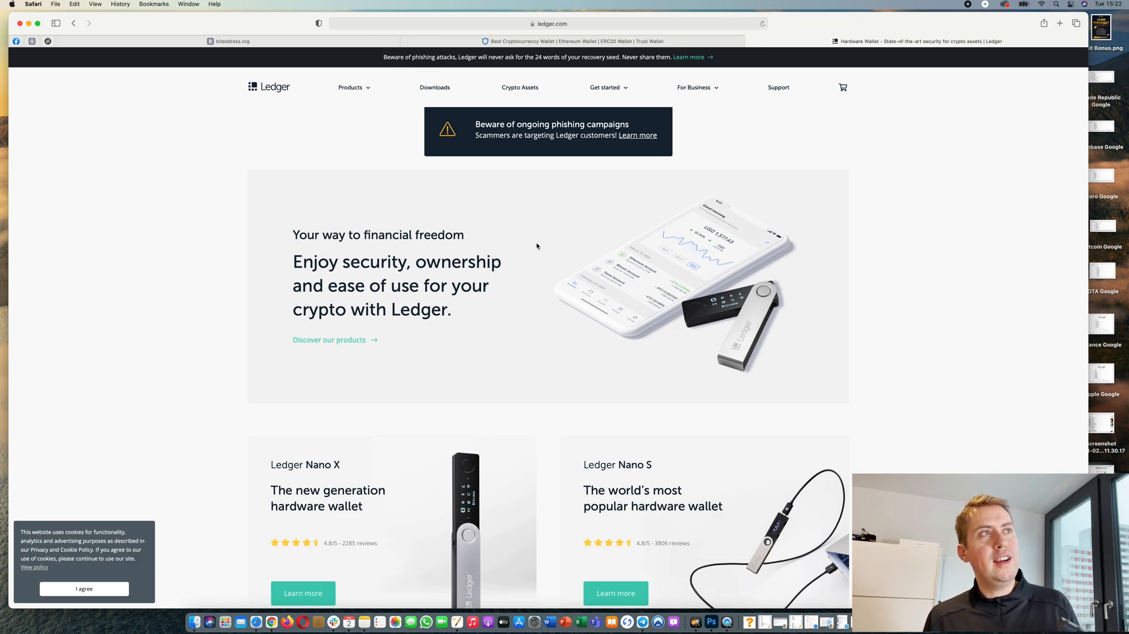
mouse_move(434, 235)
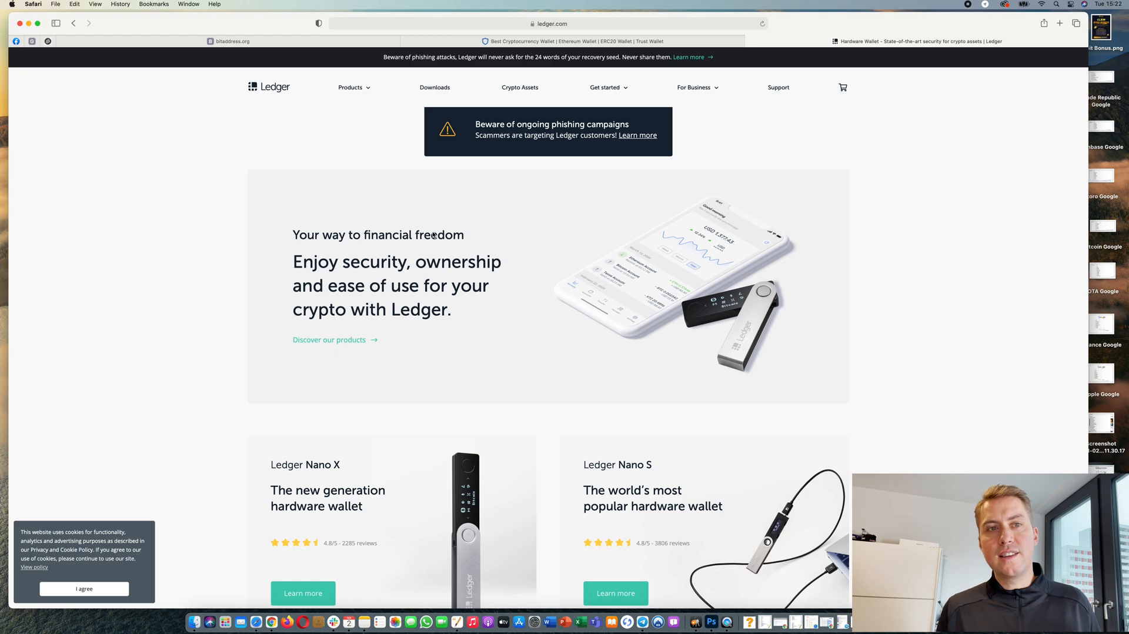
scroll("down", 3)
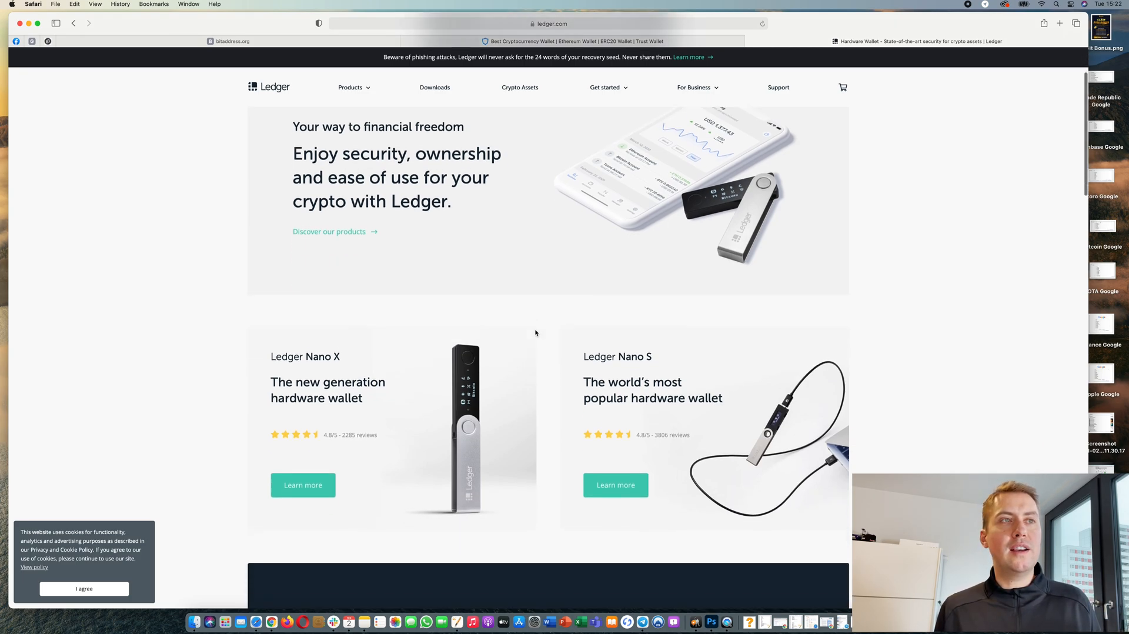
scroll("down", 3)
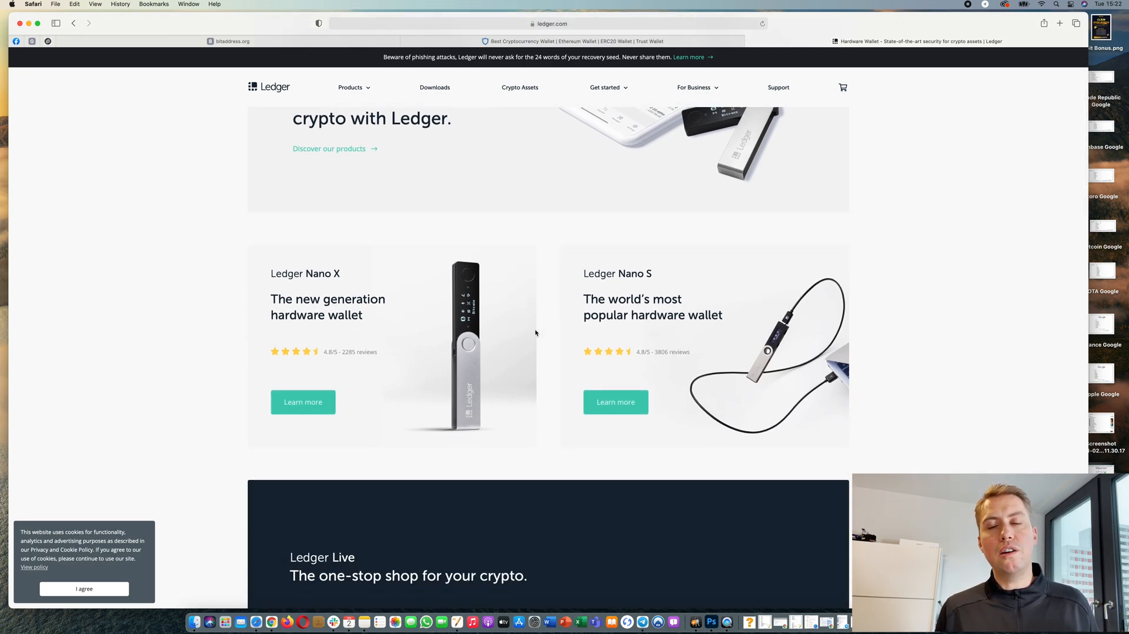